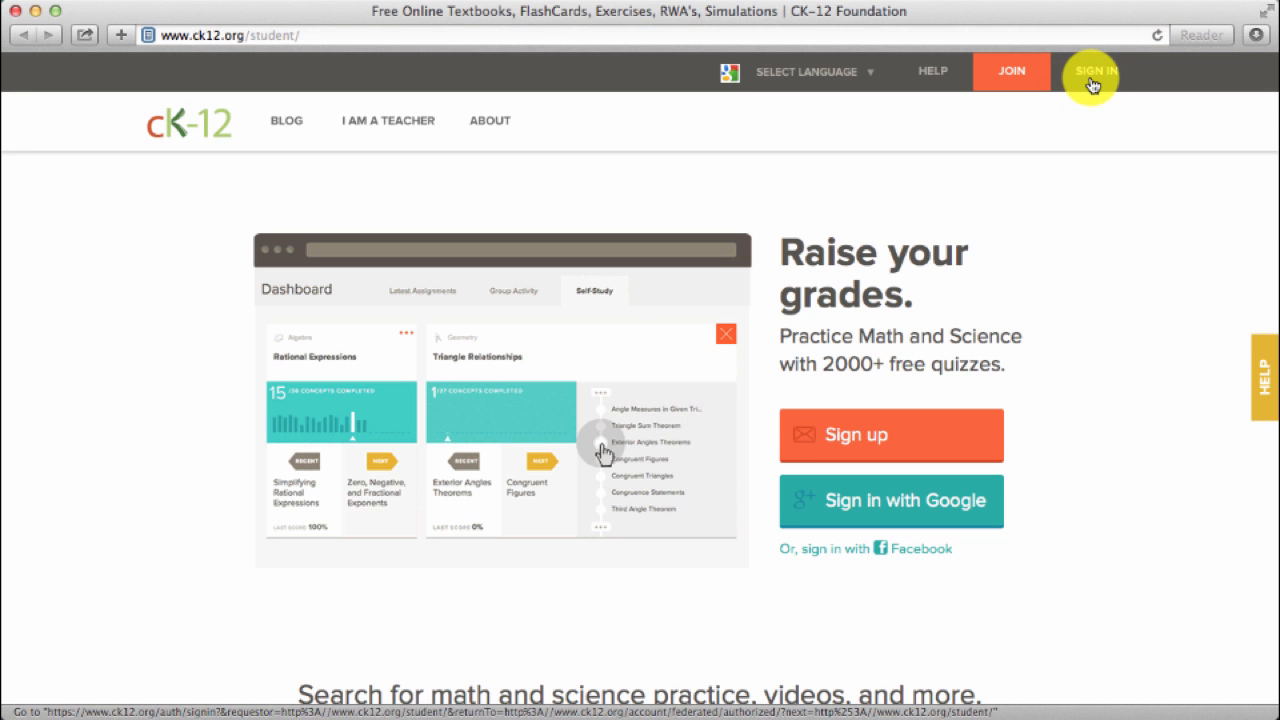
Sign in to the teacher's CK-12 account with its user name and password.
click(1092, 71)
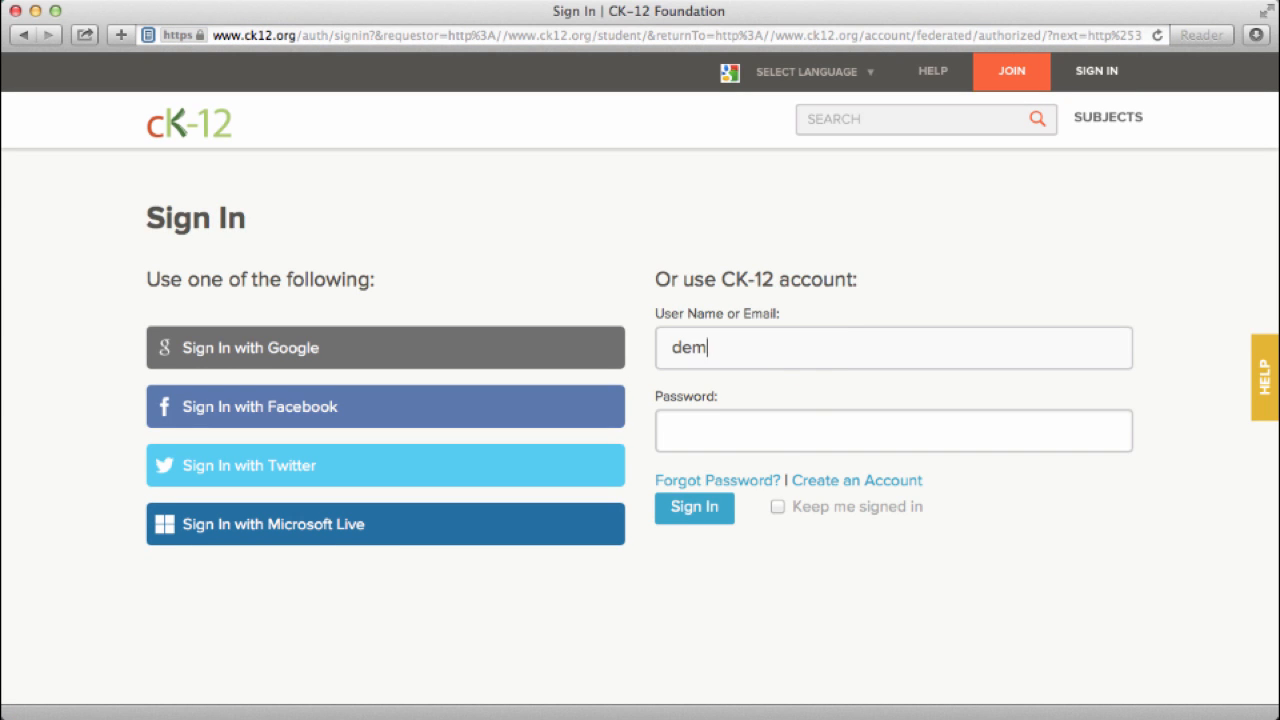
click(693, 507)
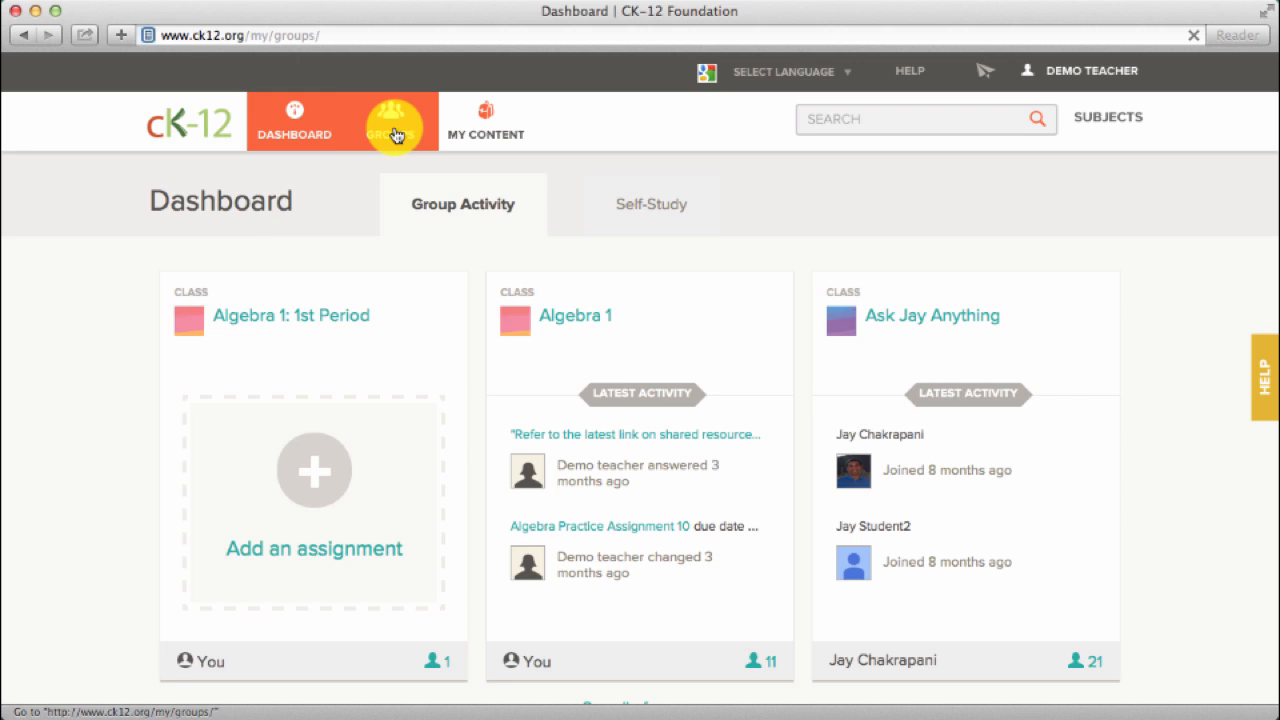
From Groups, open the Algebra 1 class and show its assignments list.
click(390, 120)
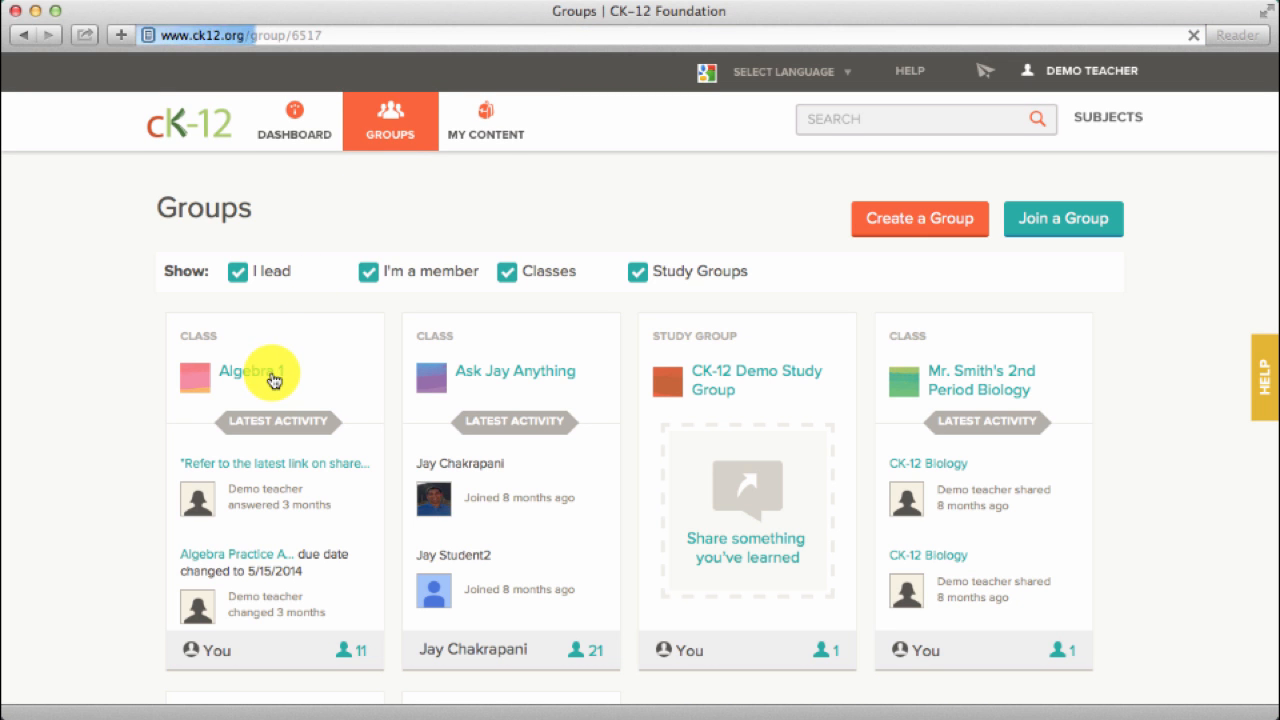
click(240, 371)
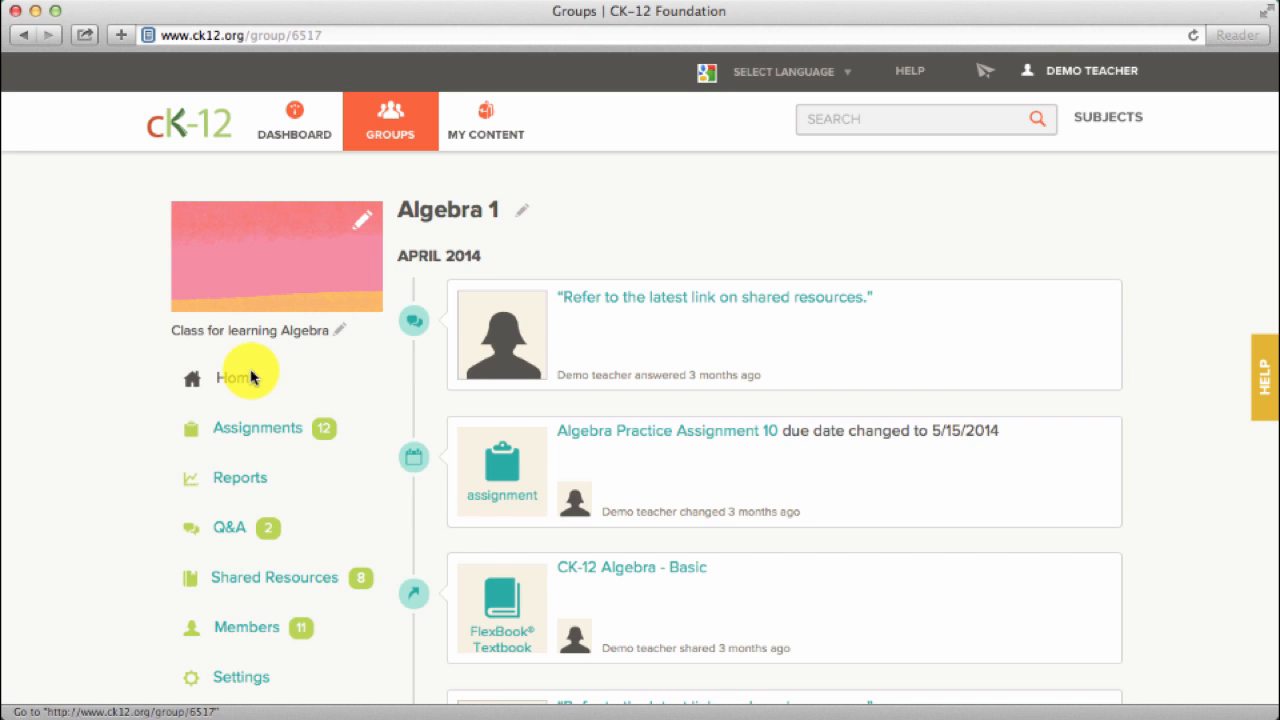
click(257, 428)
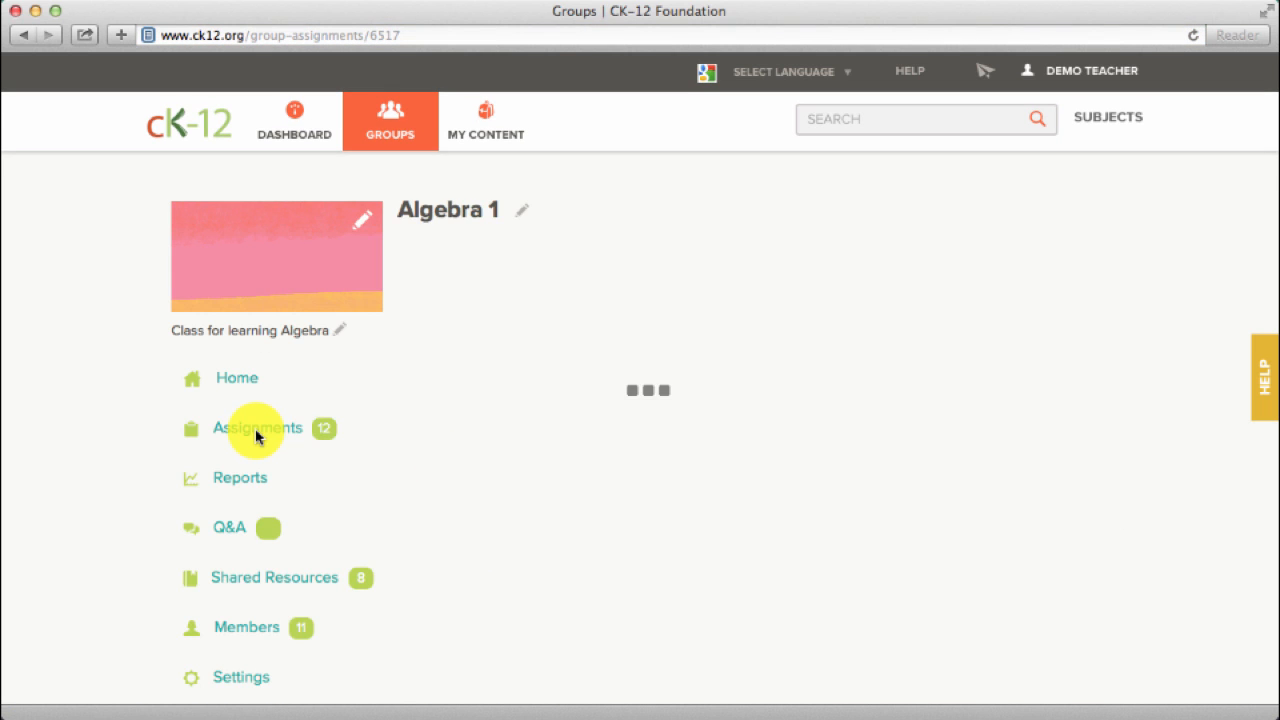
click(257, 428)
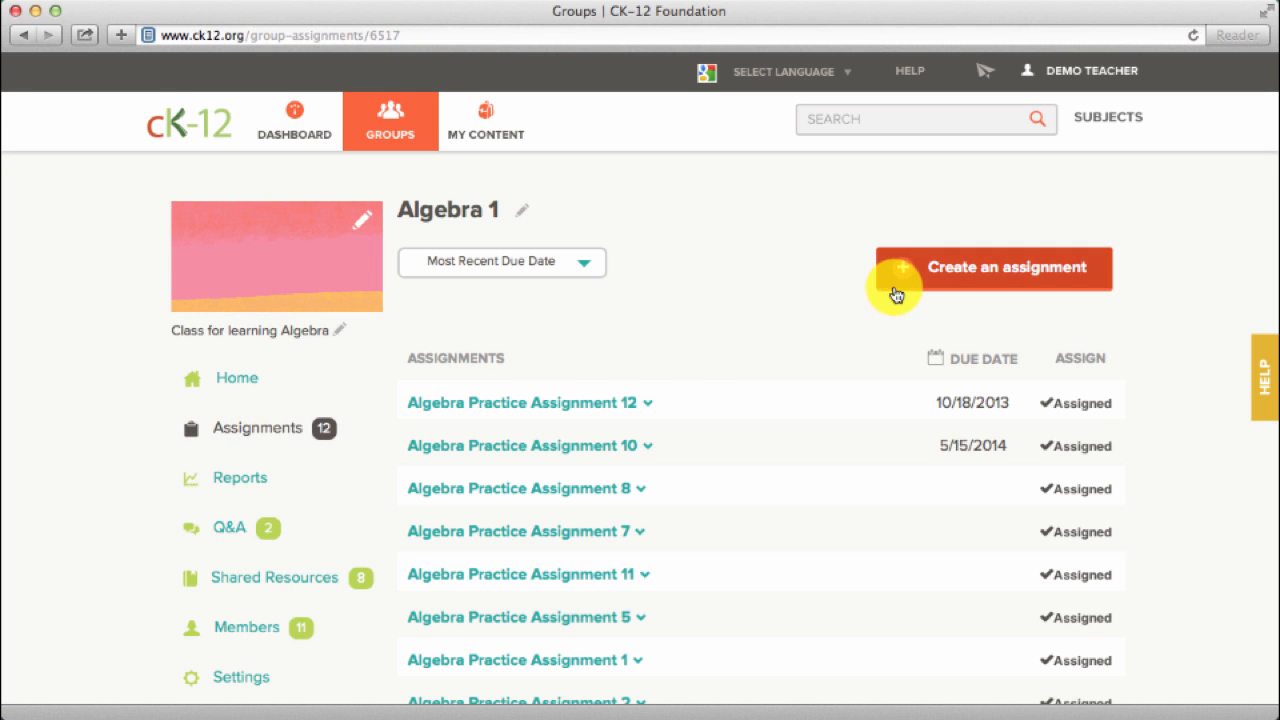
Start a new assignment, search 'division', and add Division of Fractions.
click(1008, 267)
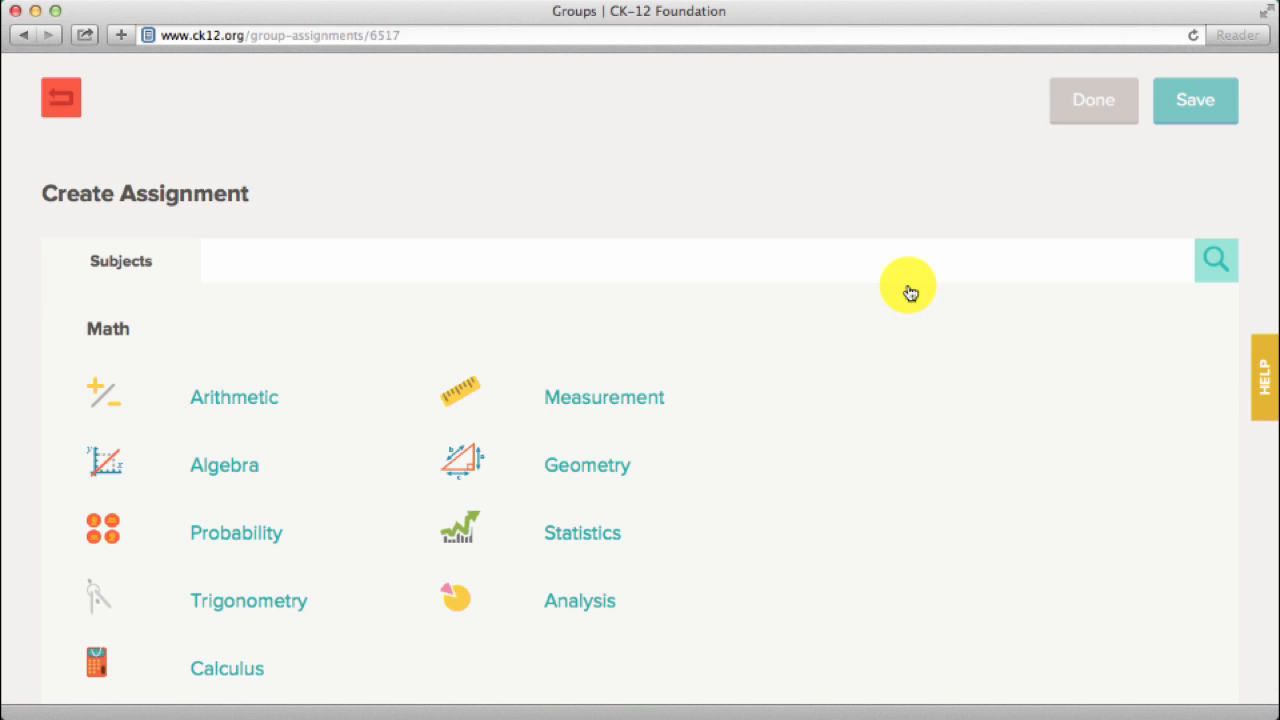
text(div)
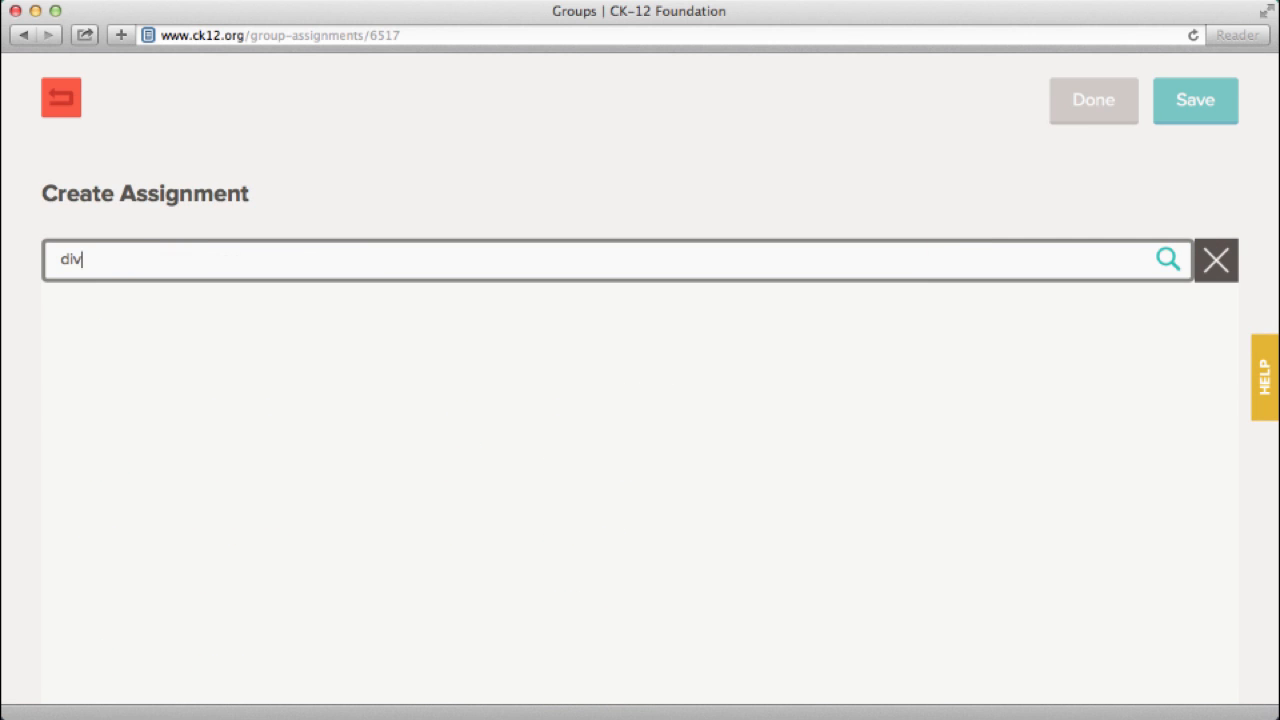
text(ision)
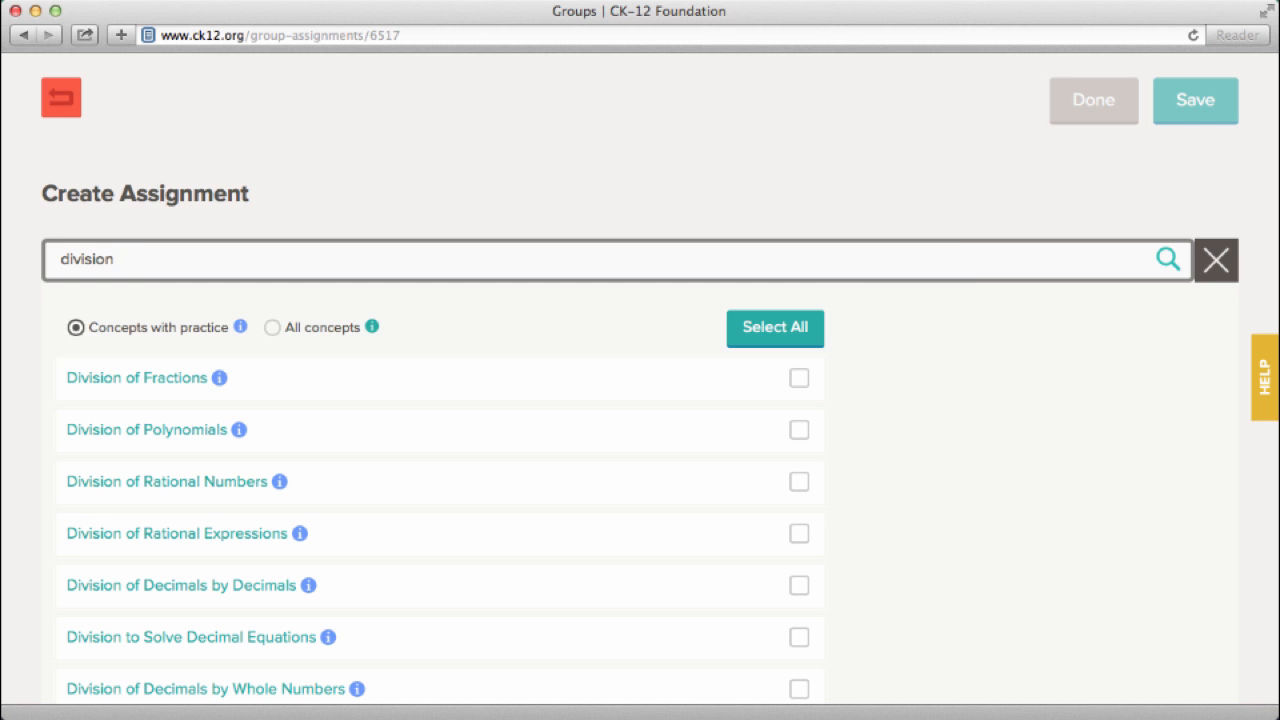
click(799, 378)
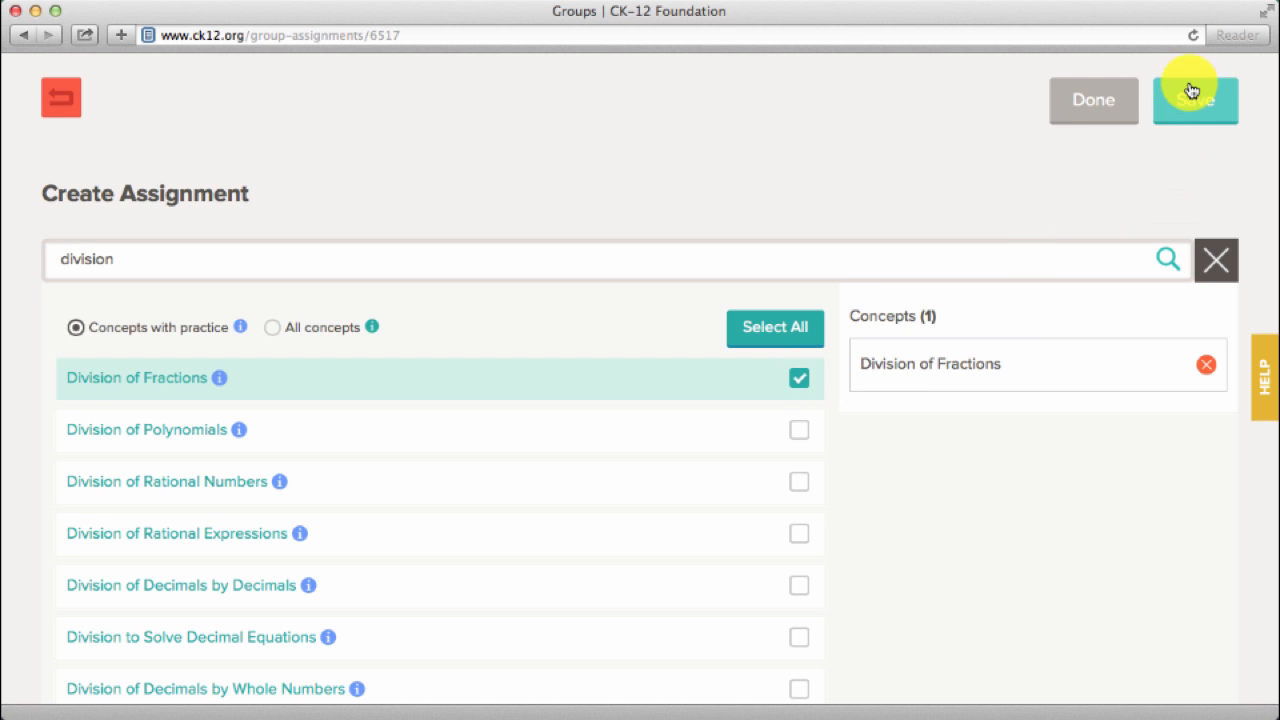
Save the assignment with the name 'Algebra Assignment 15'.
click(1195, 100)
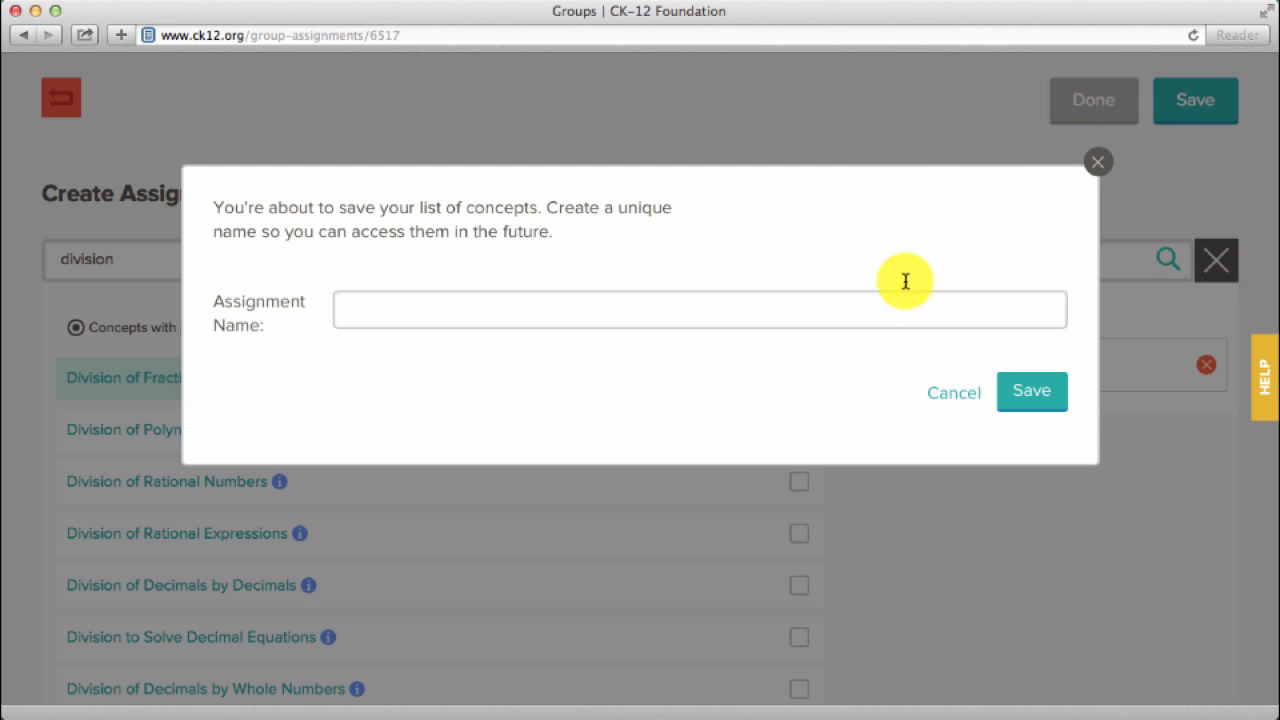
text(Algebra Assignment 1)
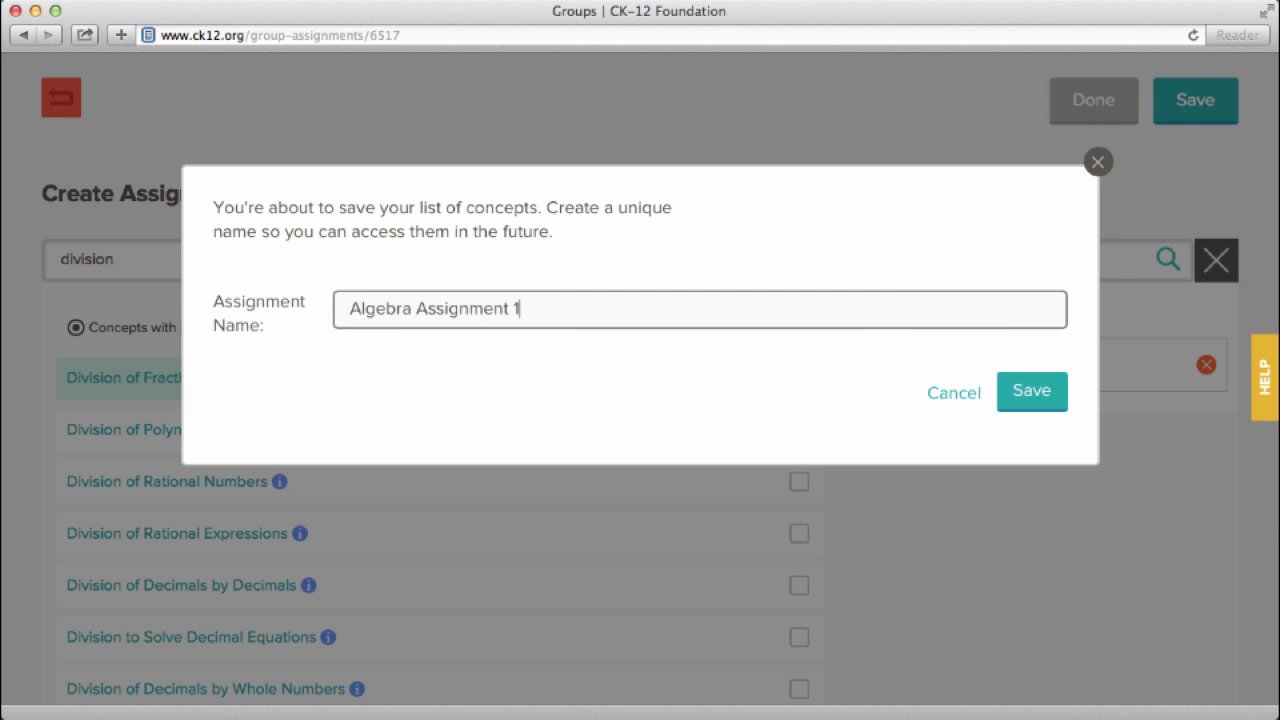
click(1031, 391)
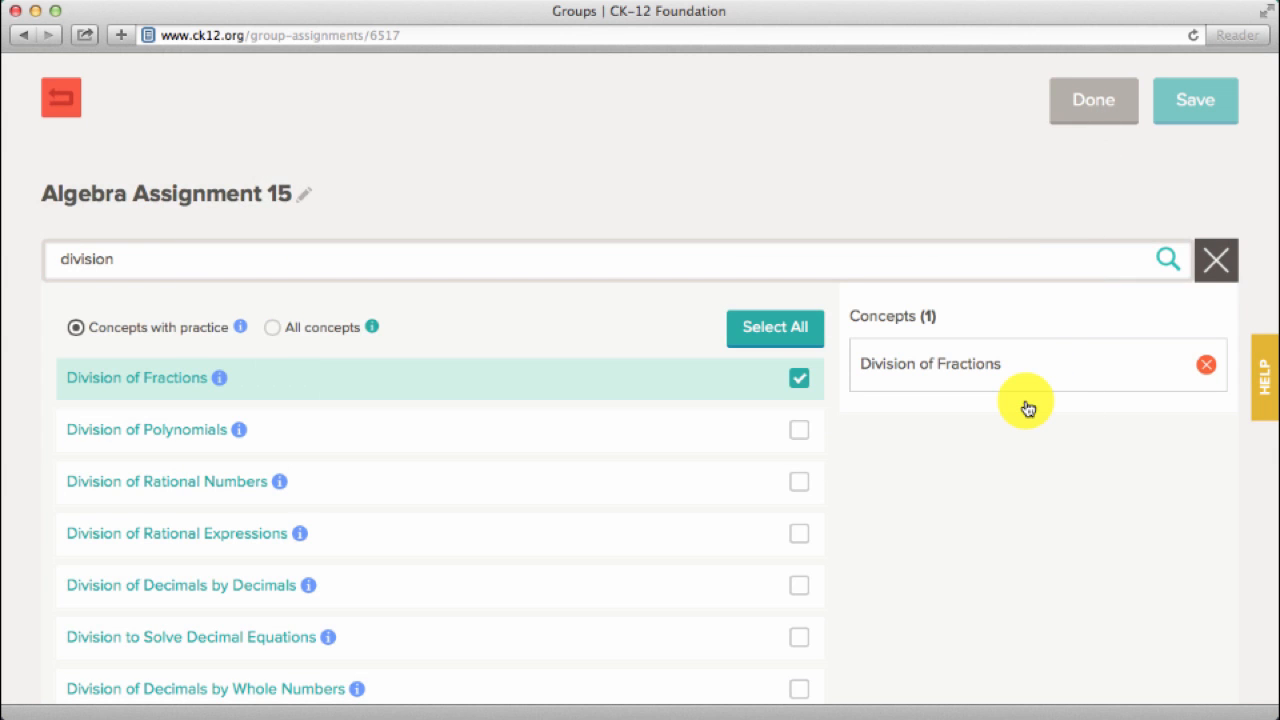
mouse_move(1060, 327)
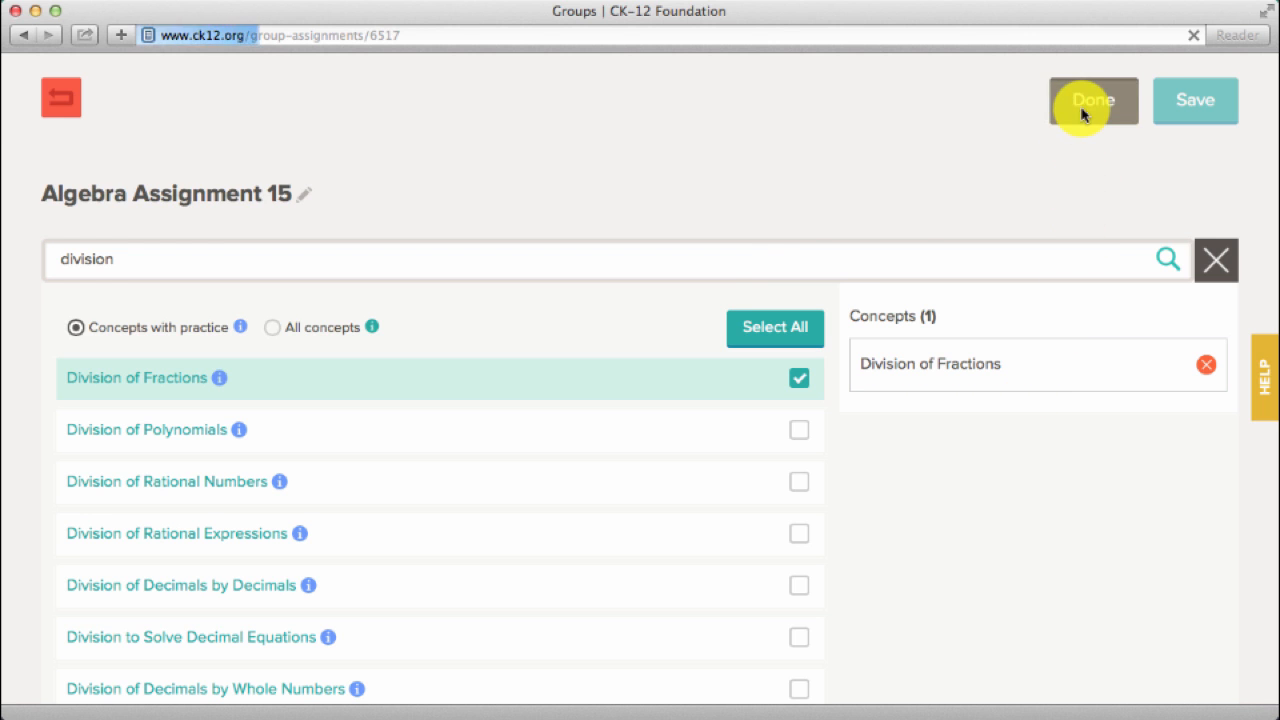
Finish the assignment and give Algebra Assignment 15 a due date of July 23, 2014.
click(1092, 100)
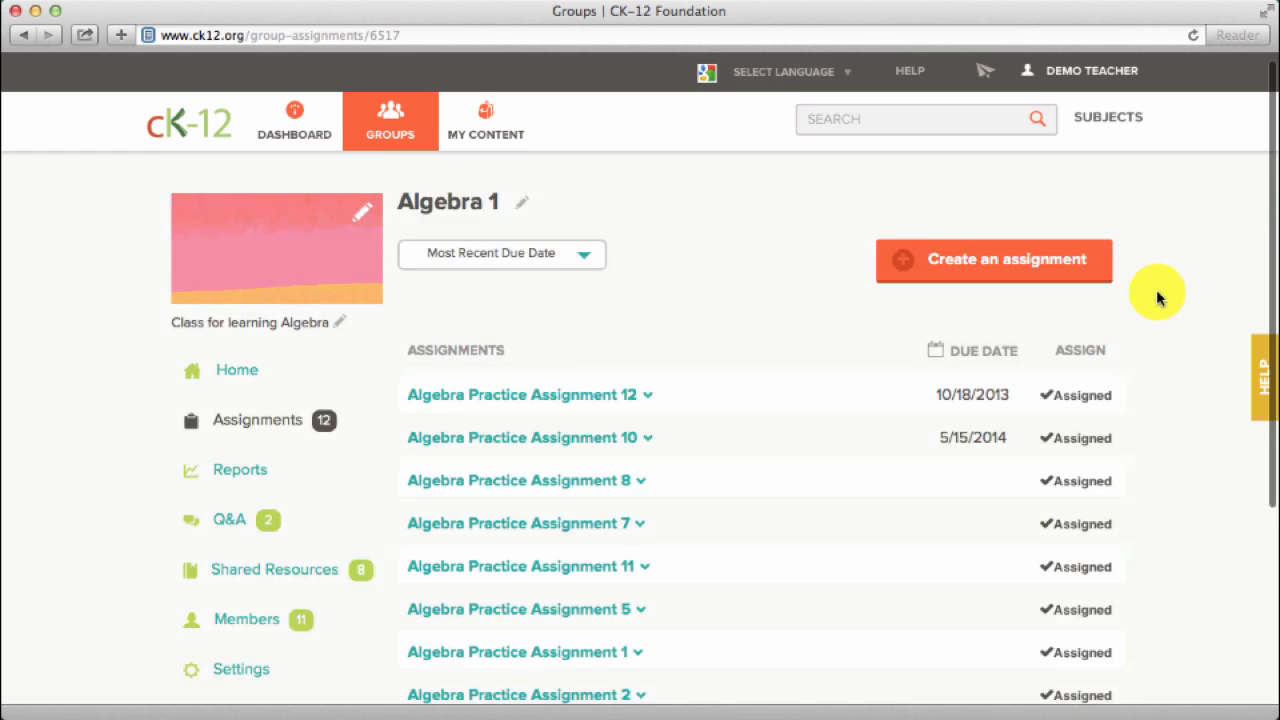
scroll(down, 3)
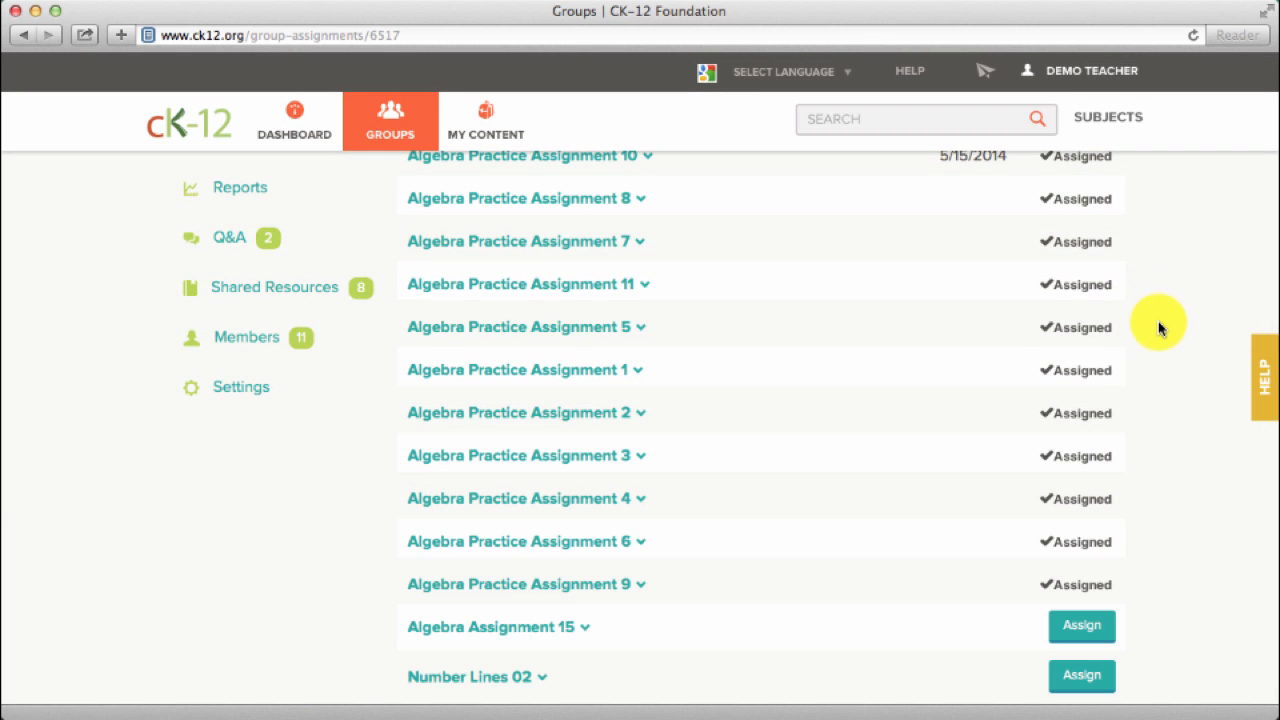
click(497, 627)
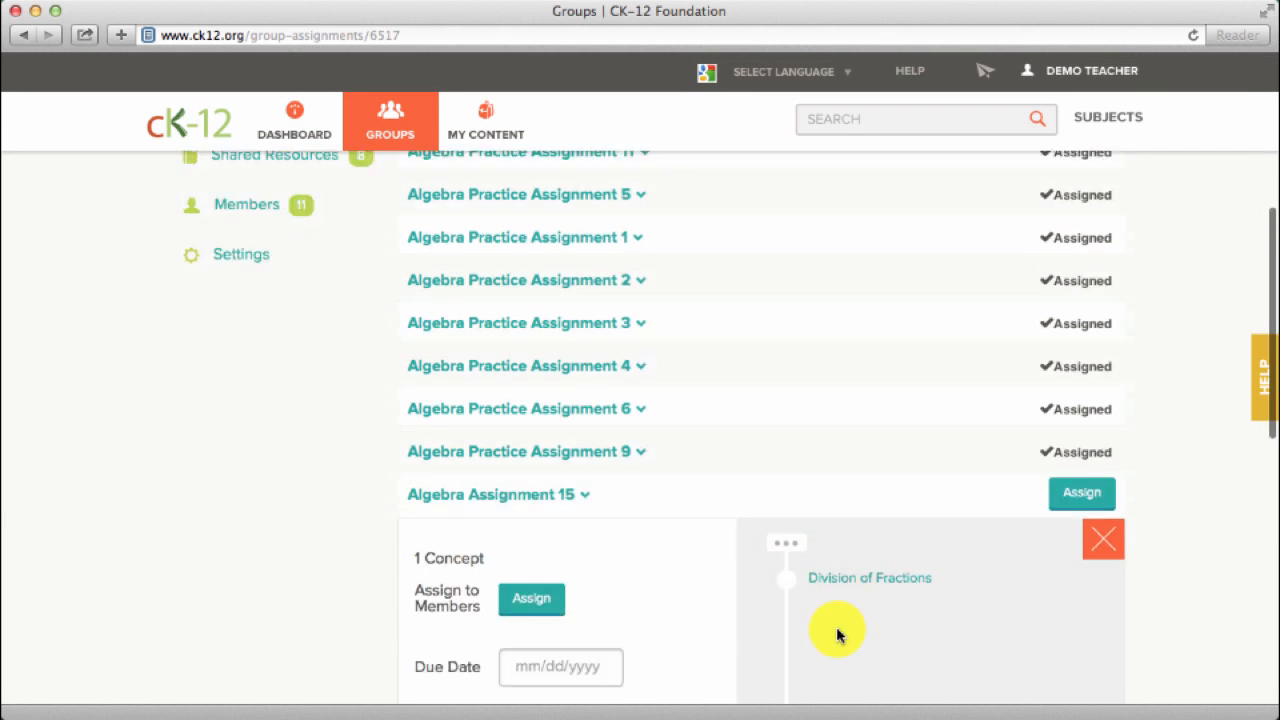
click(560, 667)
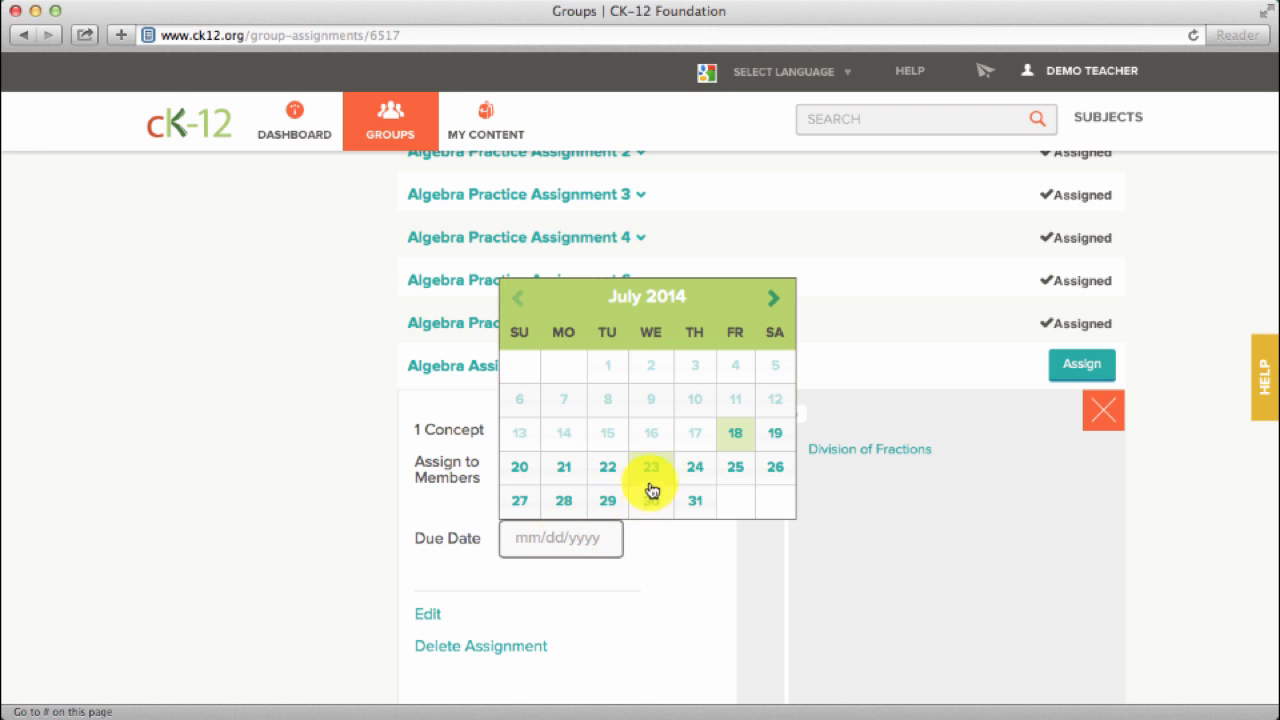
click(651, 467)
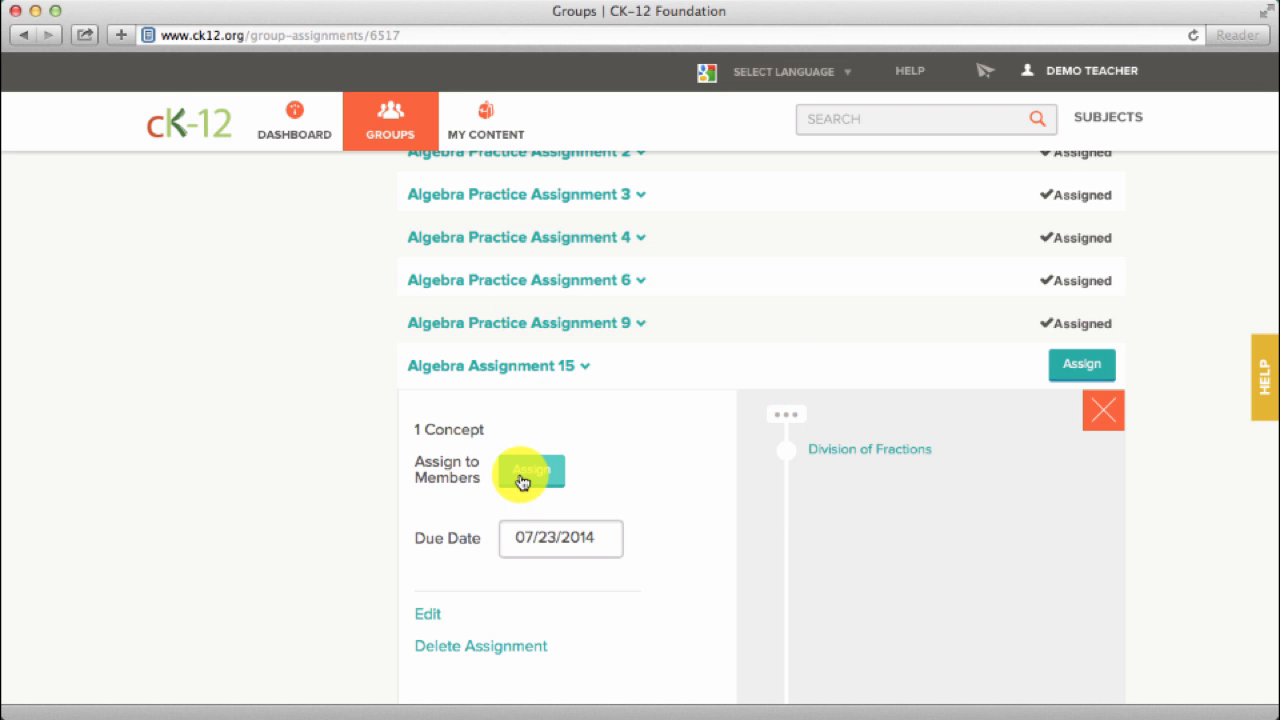